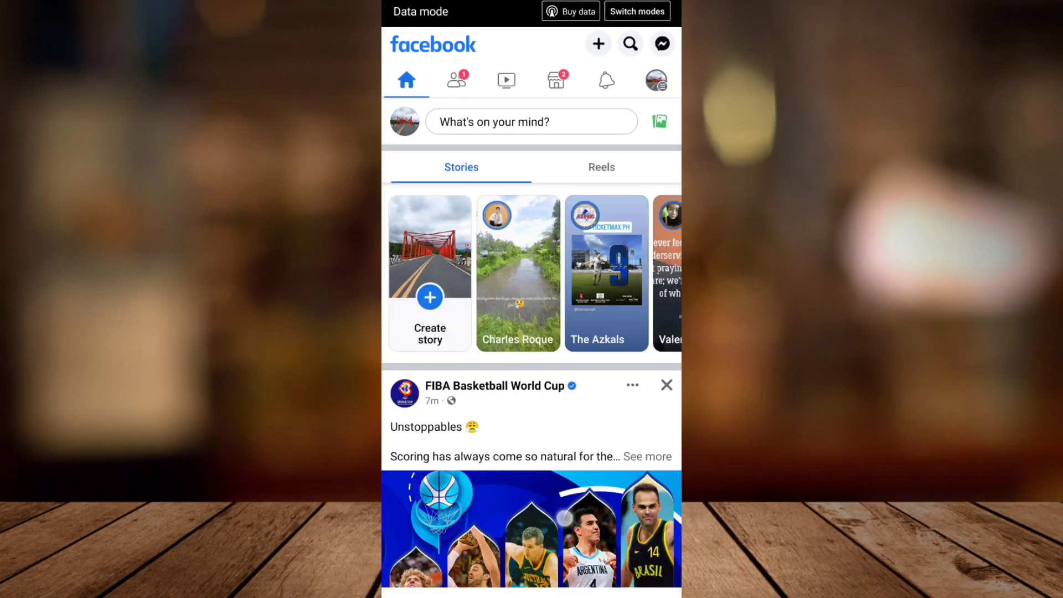
# Step: Scroll the Settings & privacy list down to the Audience and visibility options
pyautogui.scroll(-3)
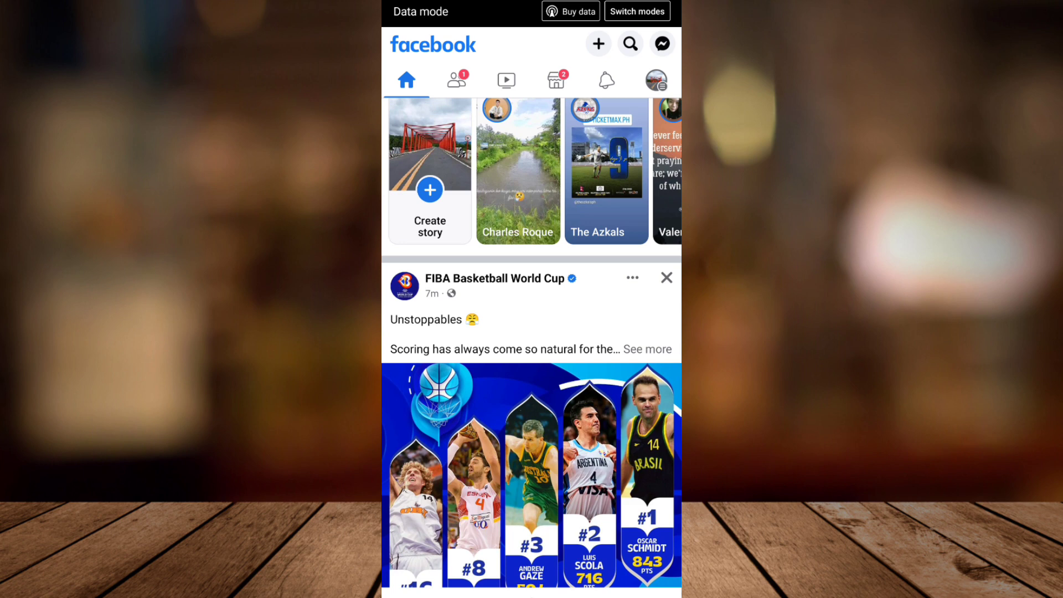
pyautogui.scroll(-3)
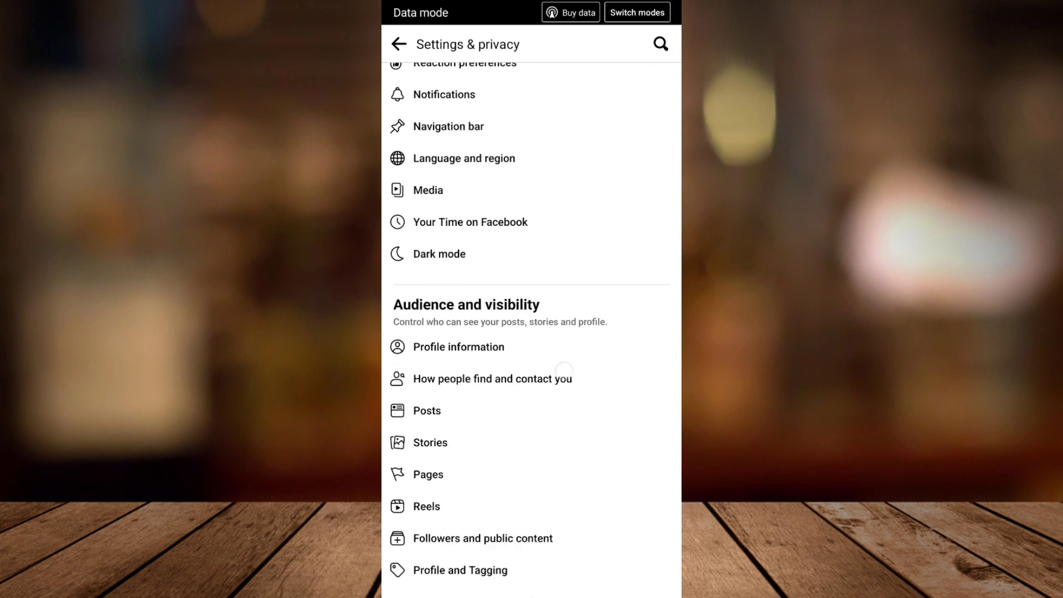
# Step: Scroll to Your information and enter Download your information
pyautogui.scroll(-3)
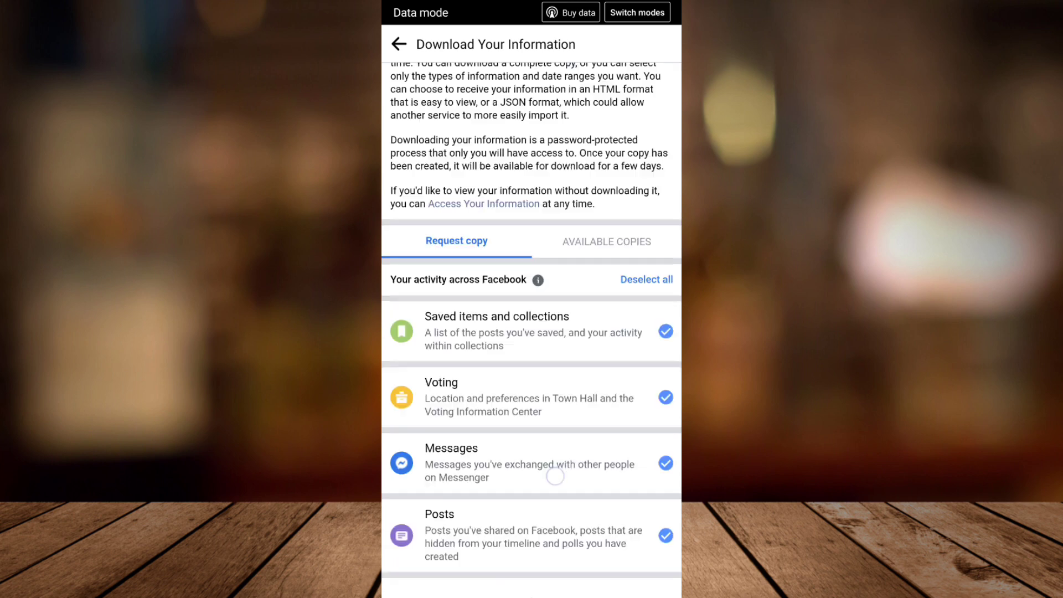
# Step: Deselect all categories, then tick only Messages
pyautogui.scroll(-3)
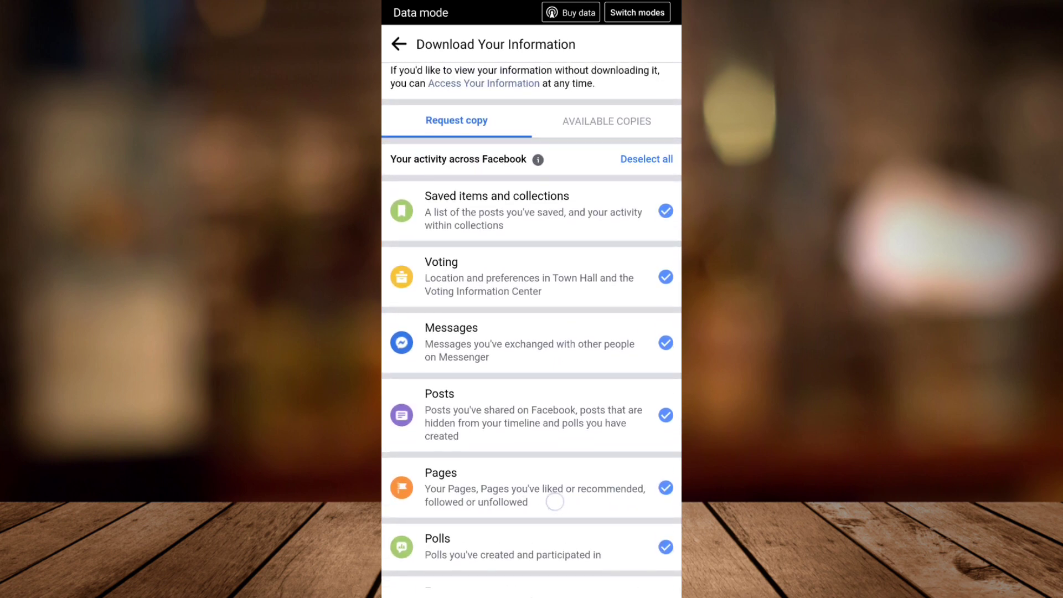
pyautogui.scroll(-3)
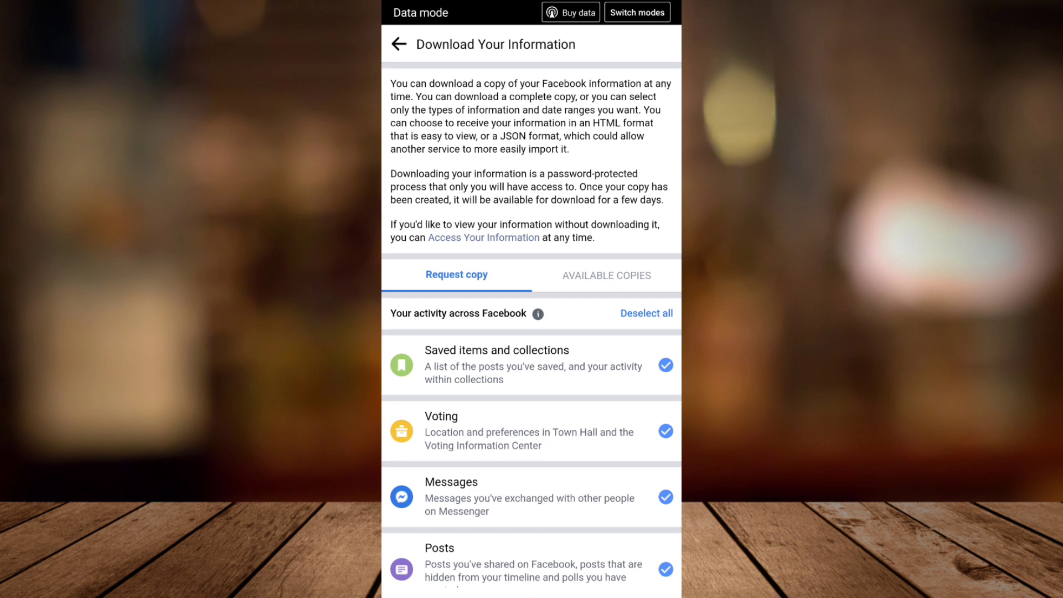
pyautogui.click(647, 312)
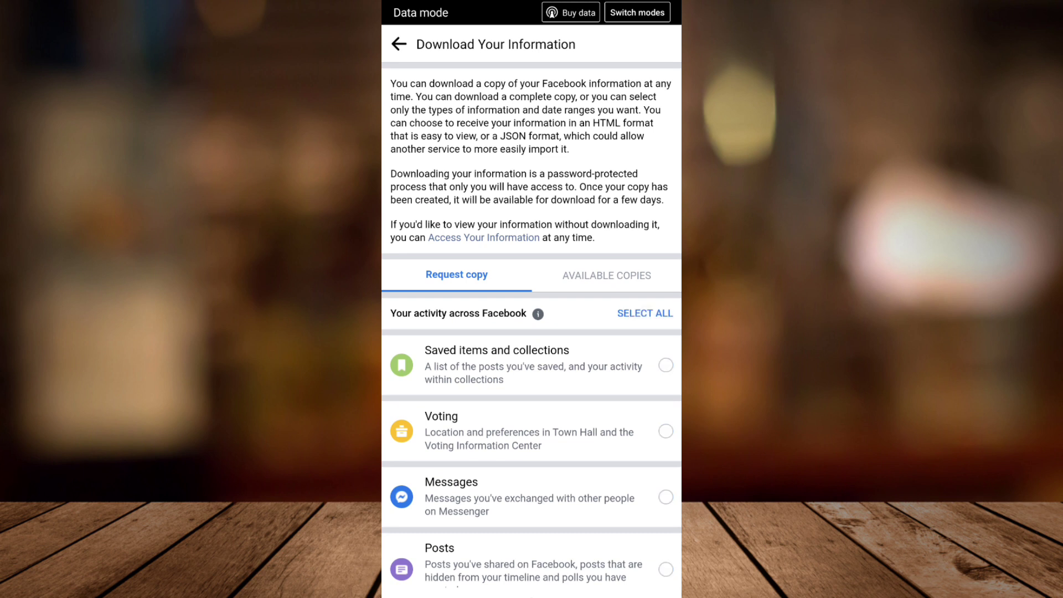
pyautogui.scroll(-3)
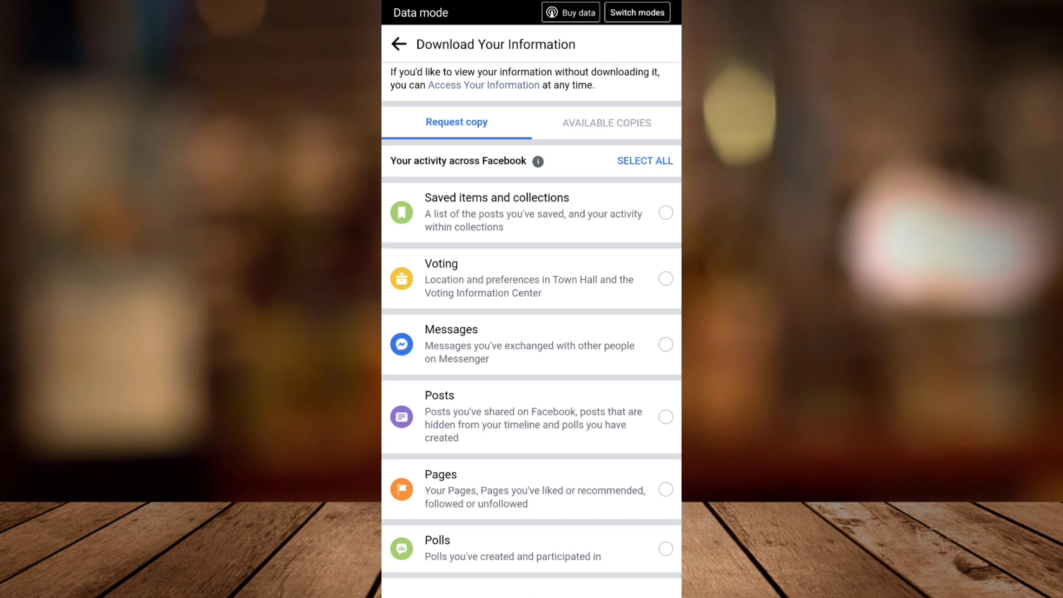
pyautogui.click(665, 345)
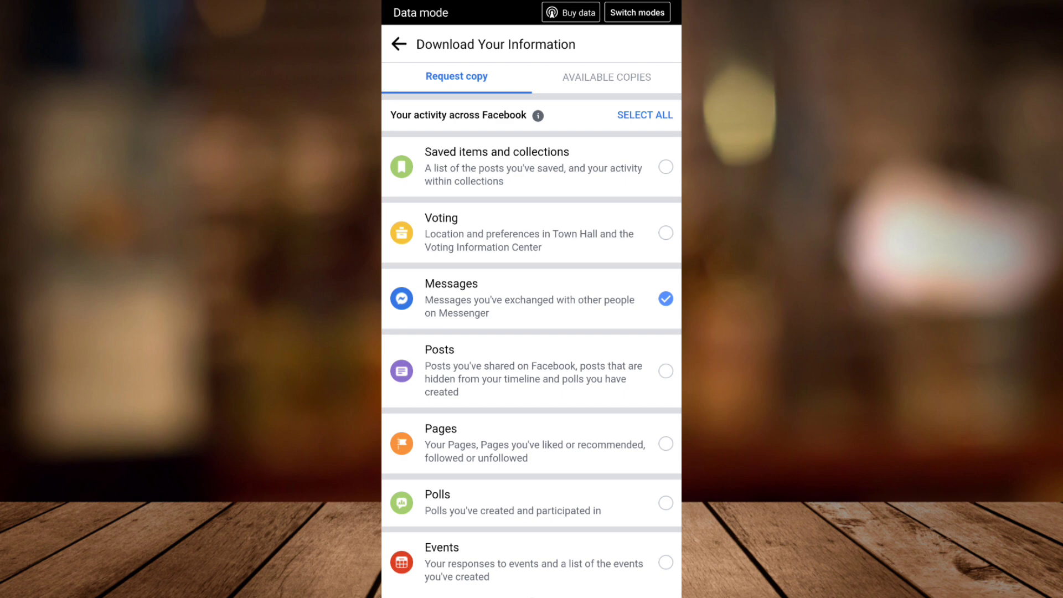
pyautogui.scroll(-3)
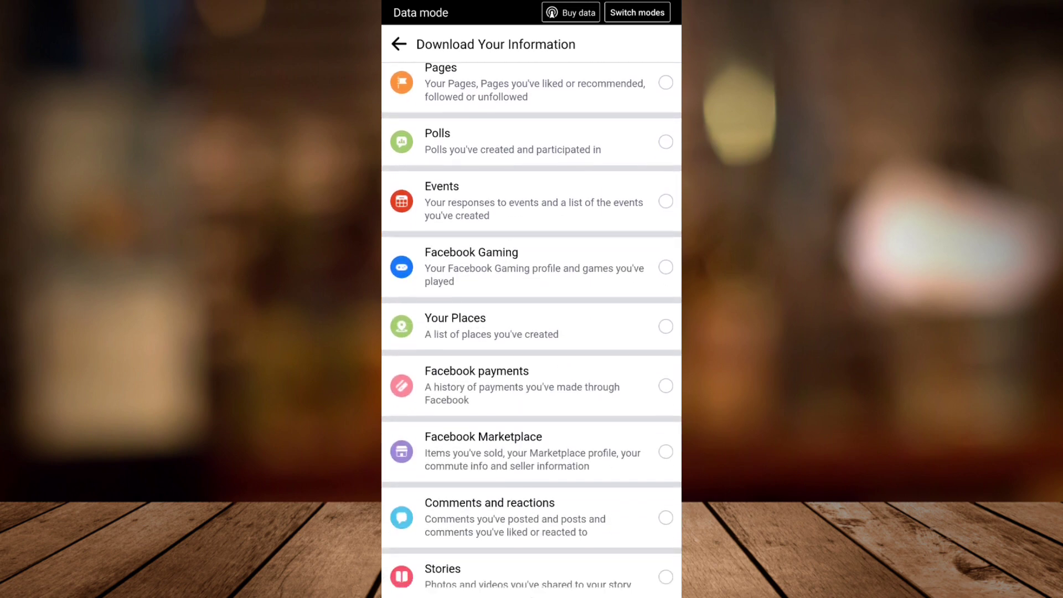
pyautogui.scroll(-3)
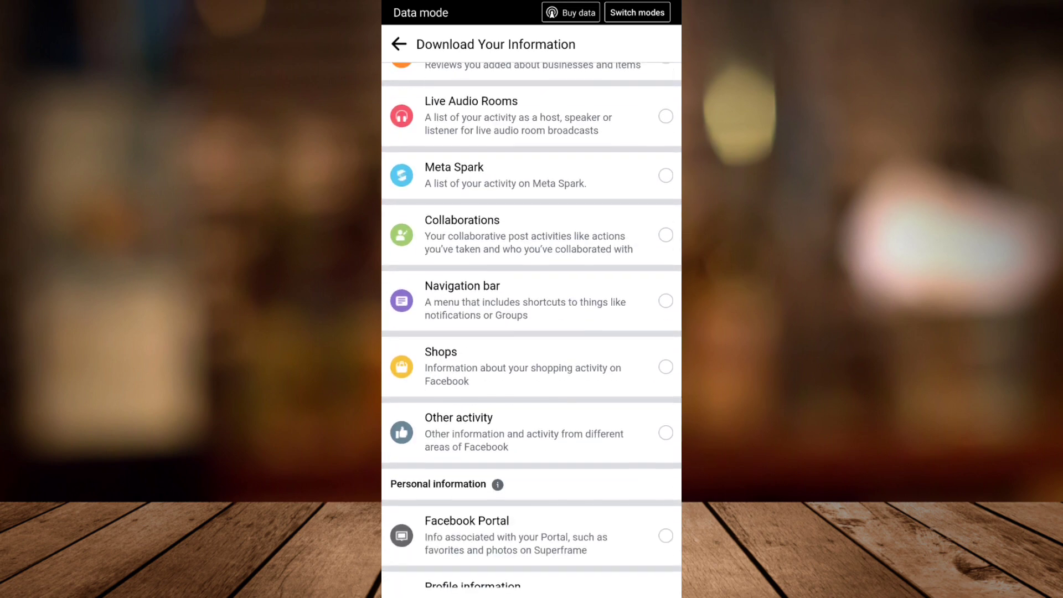
pyautogui.scroll(-3)
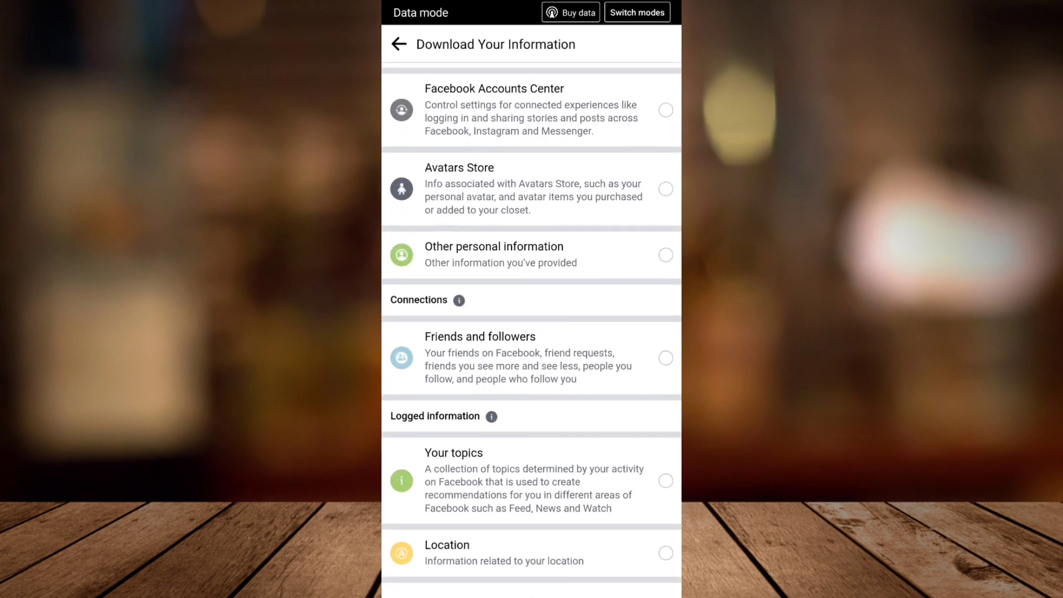
pyautogui.scroll(-3)
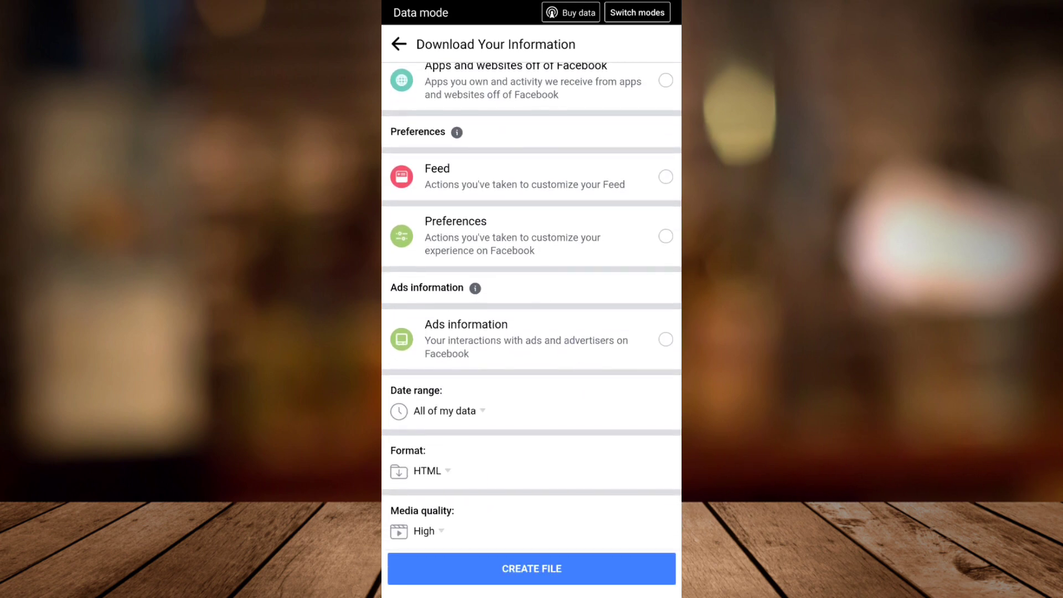
# Step: Confirm All of my data, HTML and High quality, then create the file
pyautogui.click(442, 411)
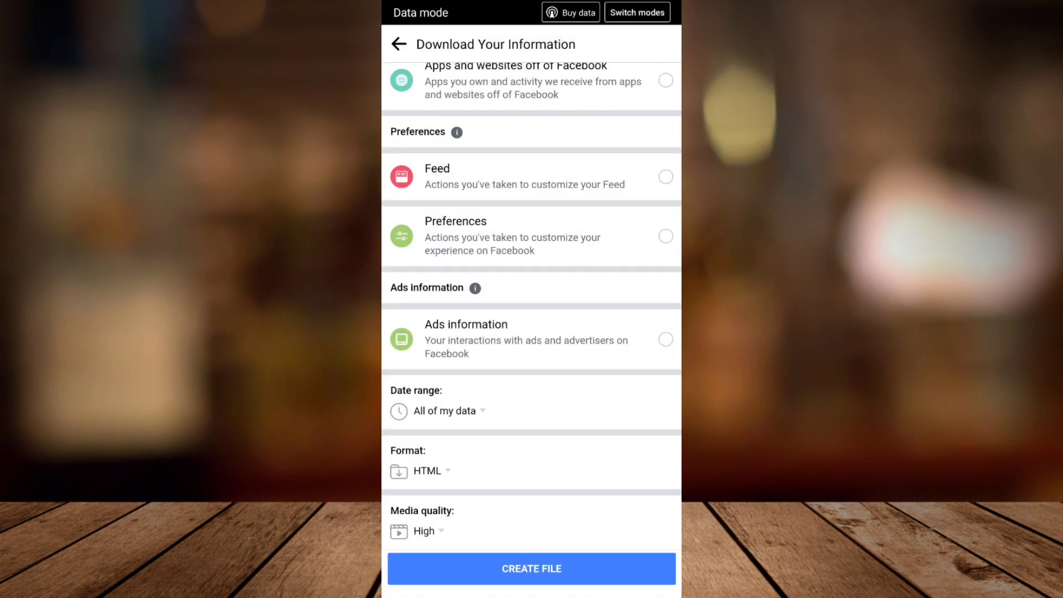
pyautogui.click(425, 471)
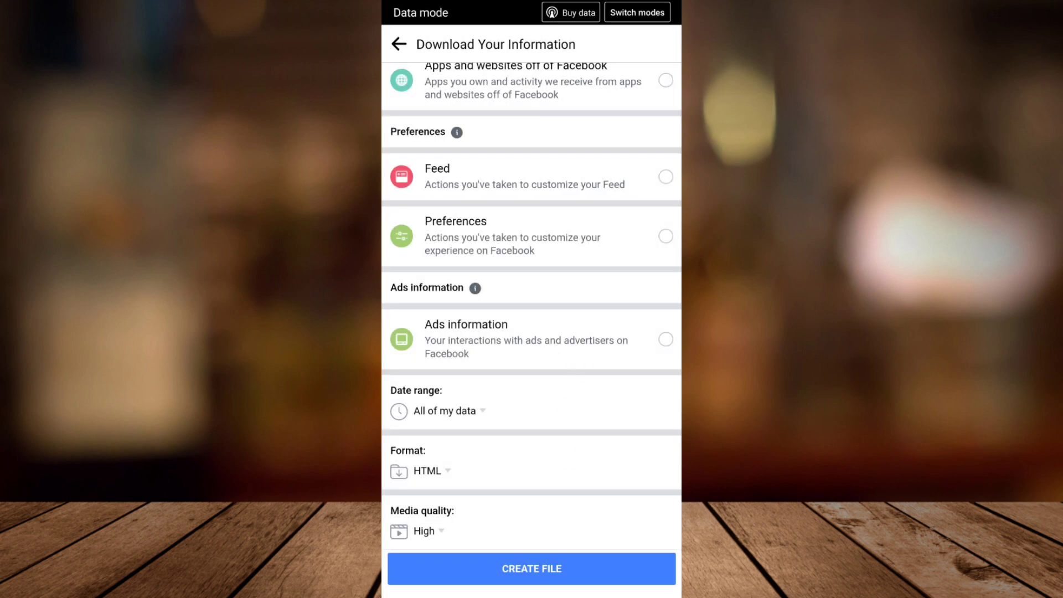
pyautogui.click(531, 569)
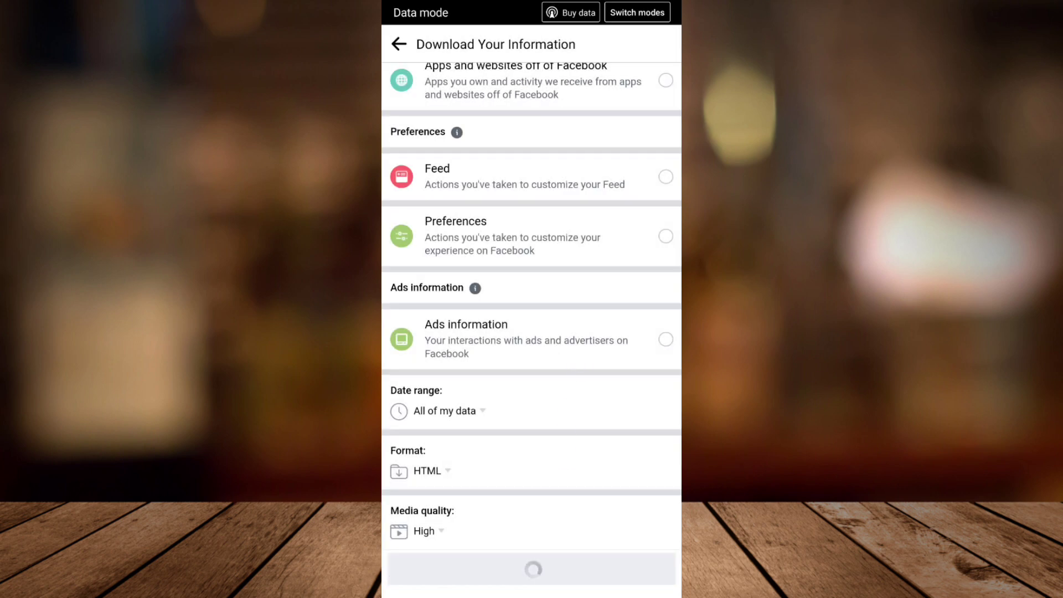